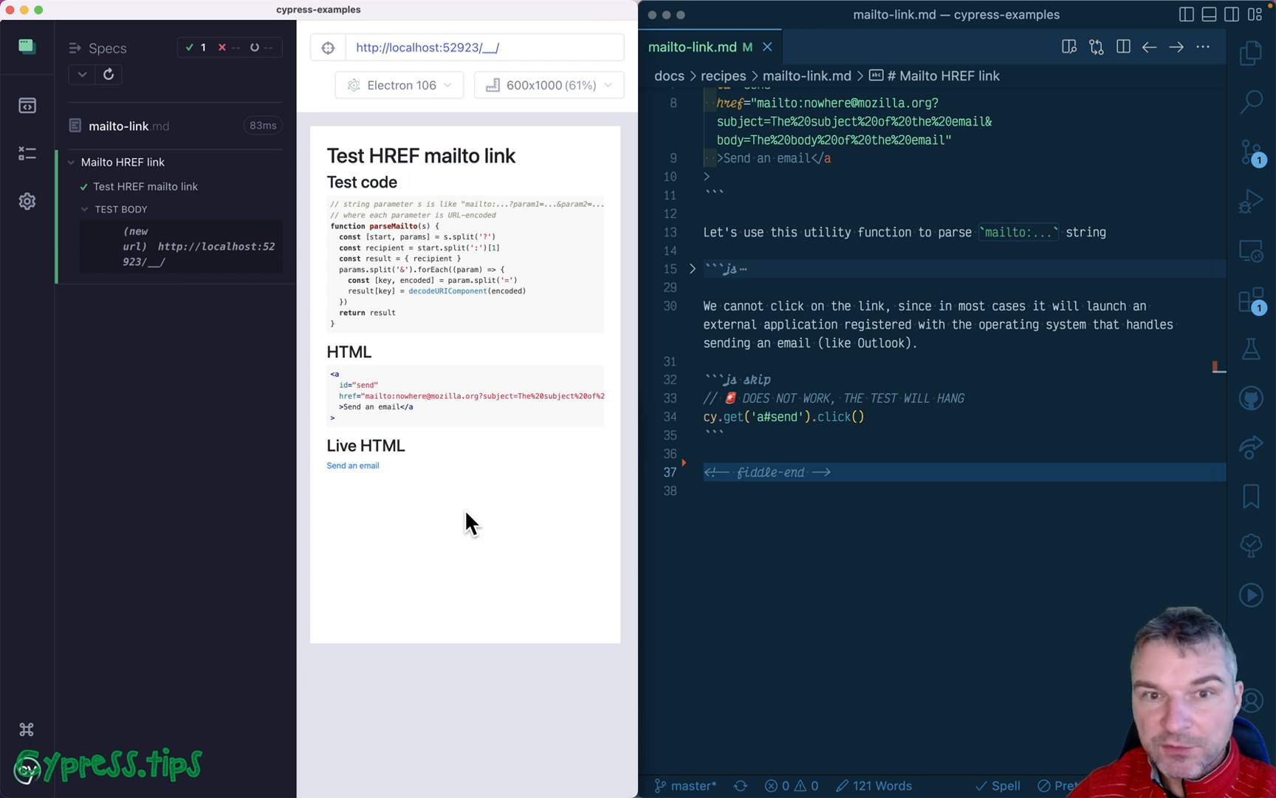
mouse_move(353, 465)
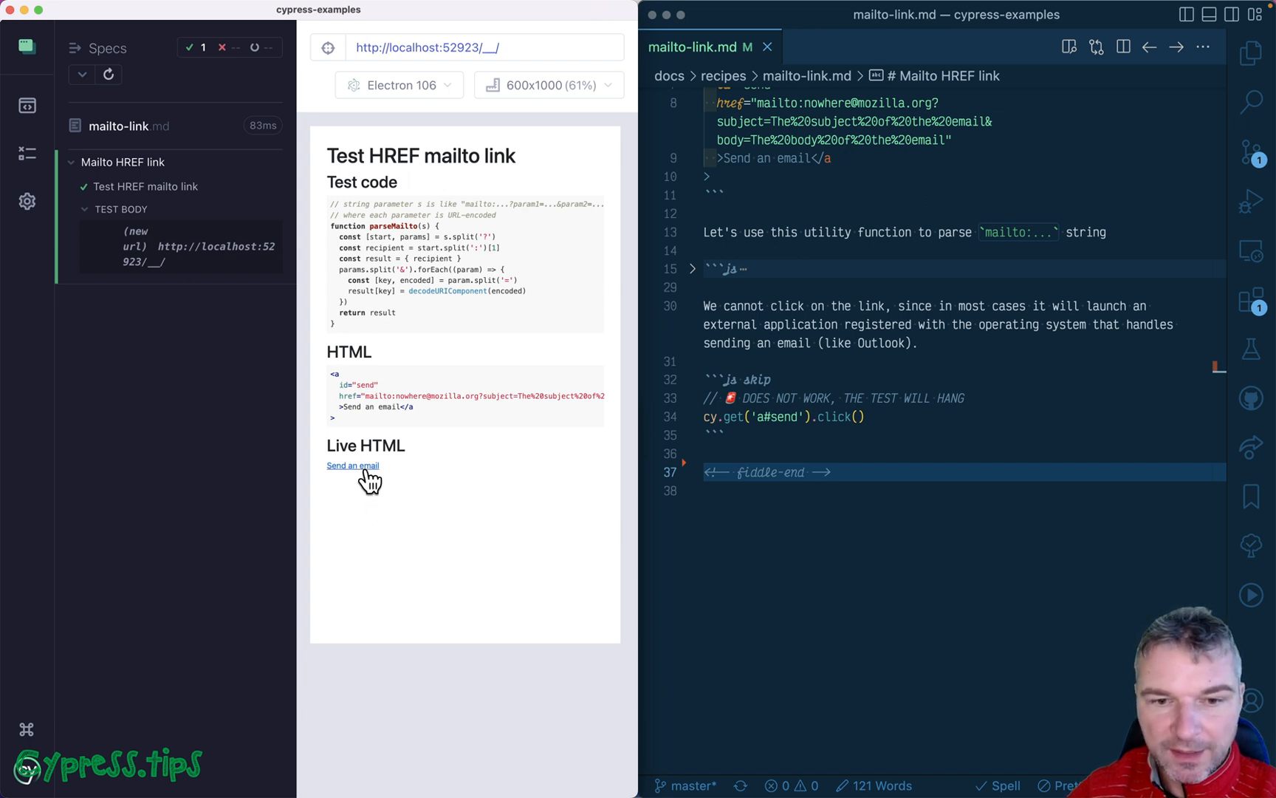
mouse_move(437, 421)
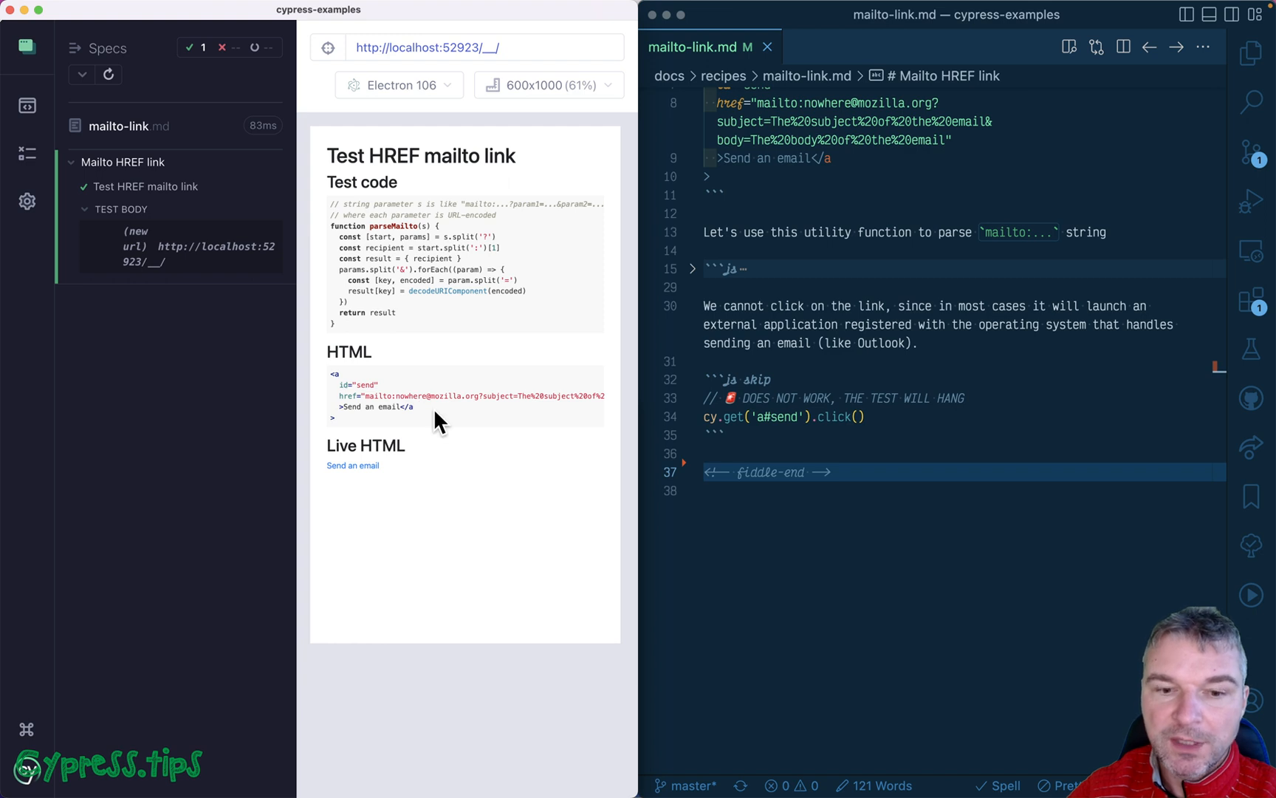
mouse_move(380, 399)
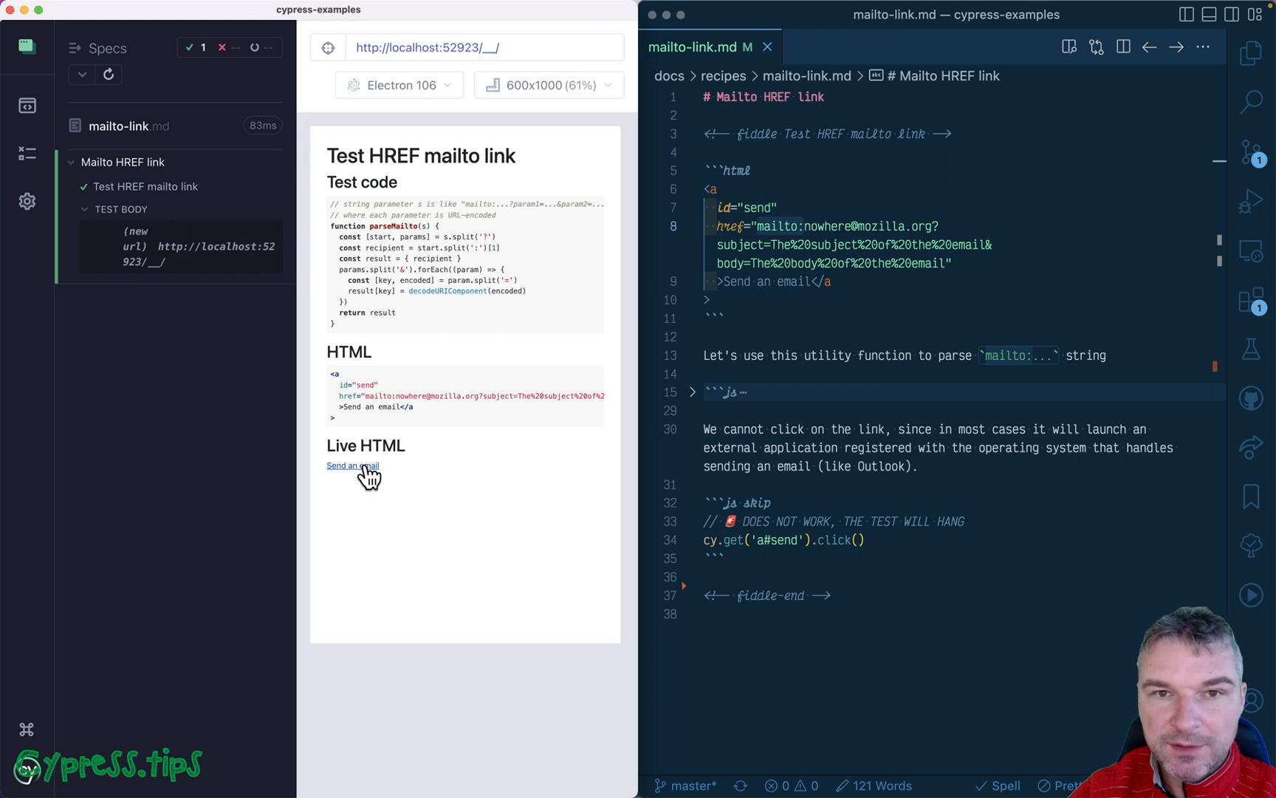
Follow the email link in the live page, then quit the mail app without adding an account
click(352, 465)
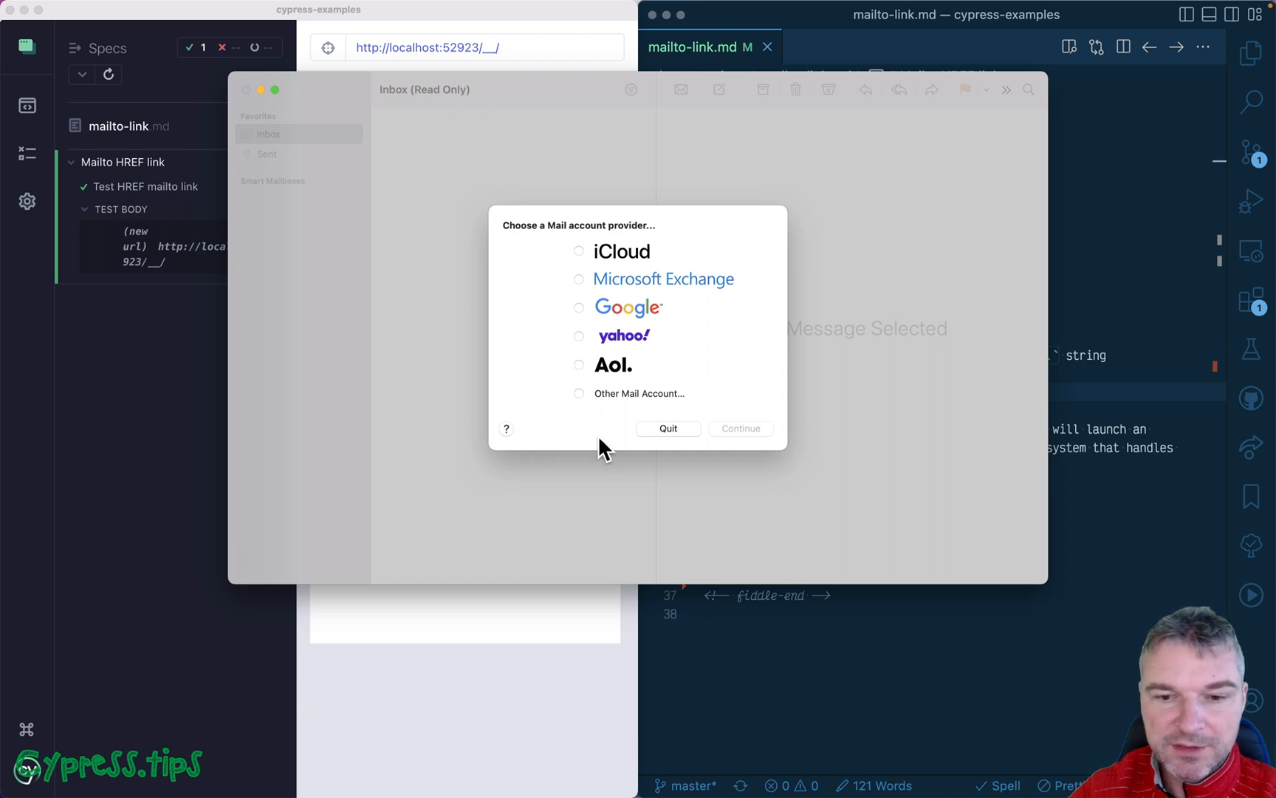
mouse_move(613, 451)
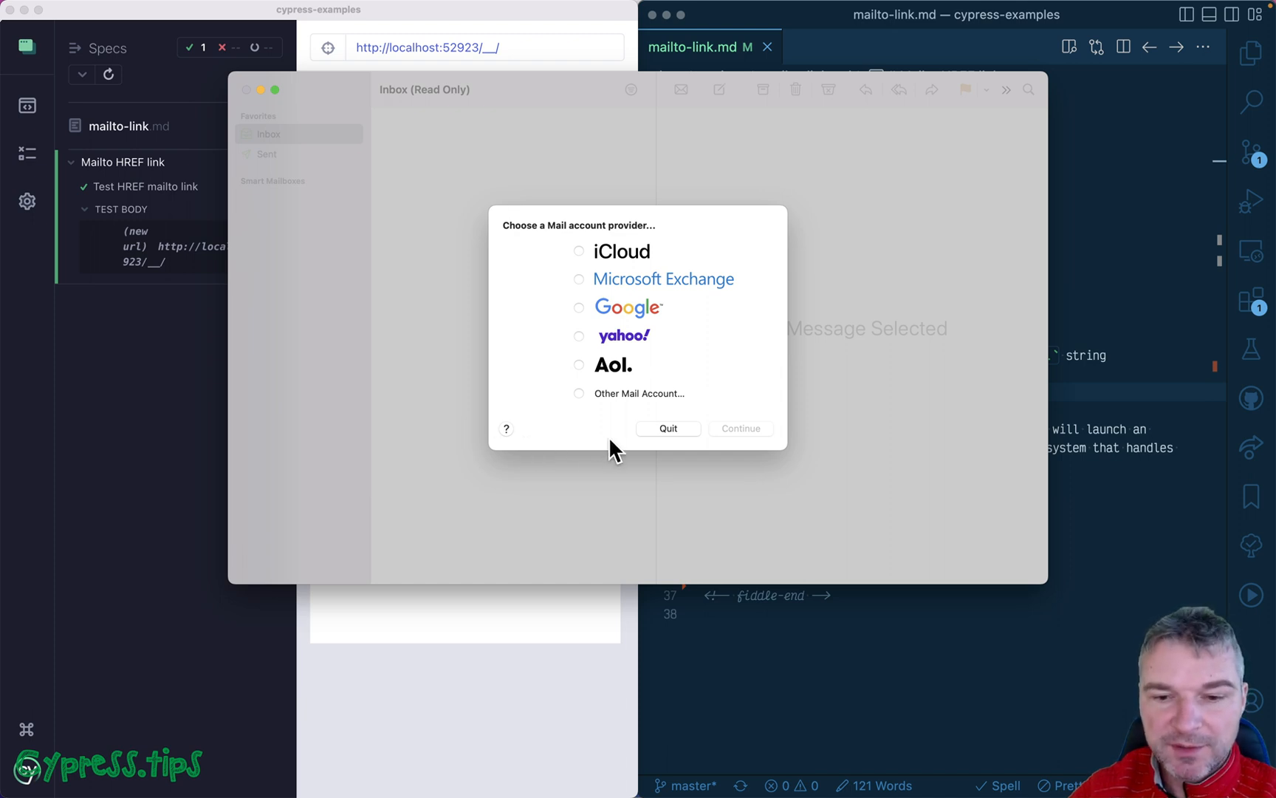
click(666, 428)
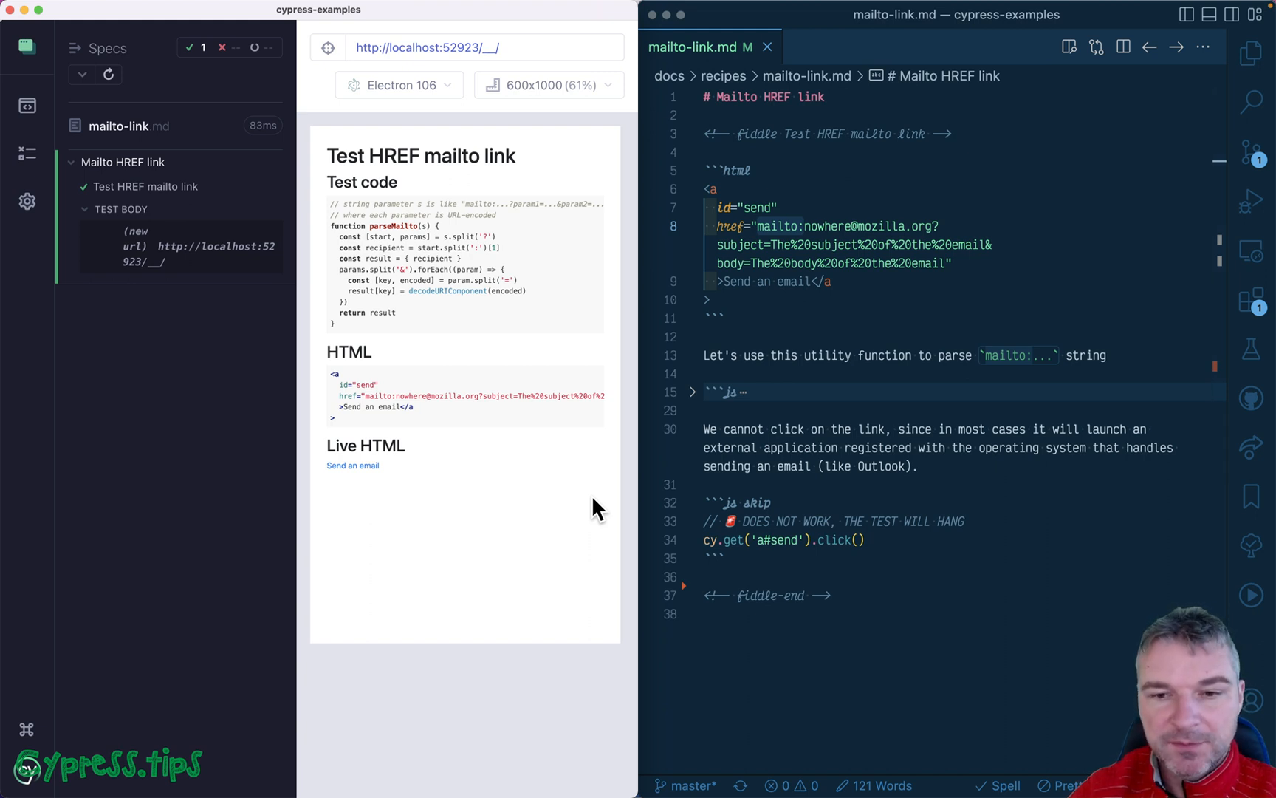
Delete the skipped comment and cy.get('a#send').click() line, leaving an empty ```js block
click(757, 429)
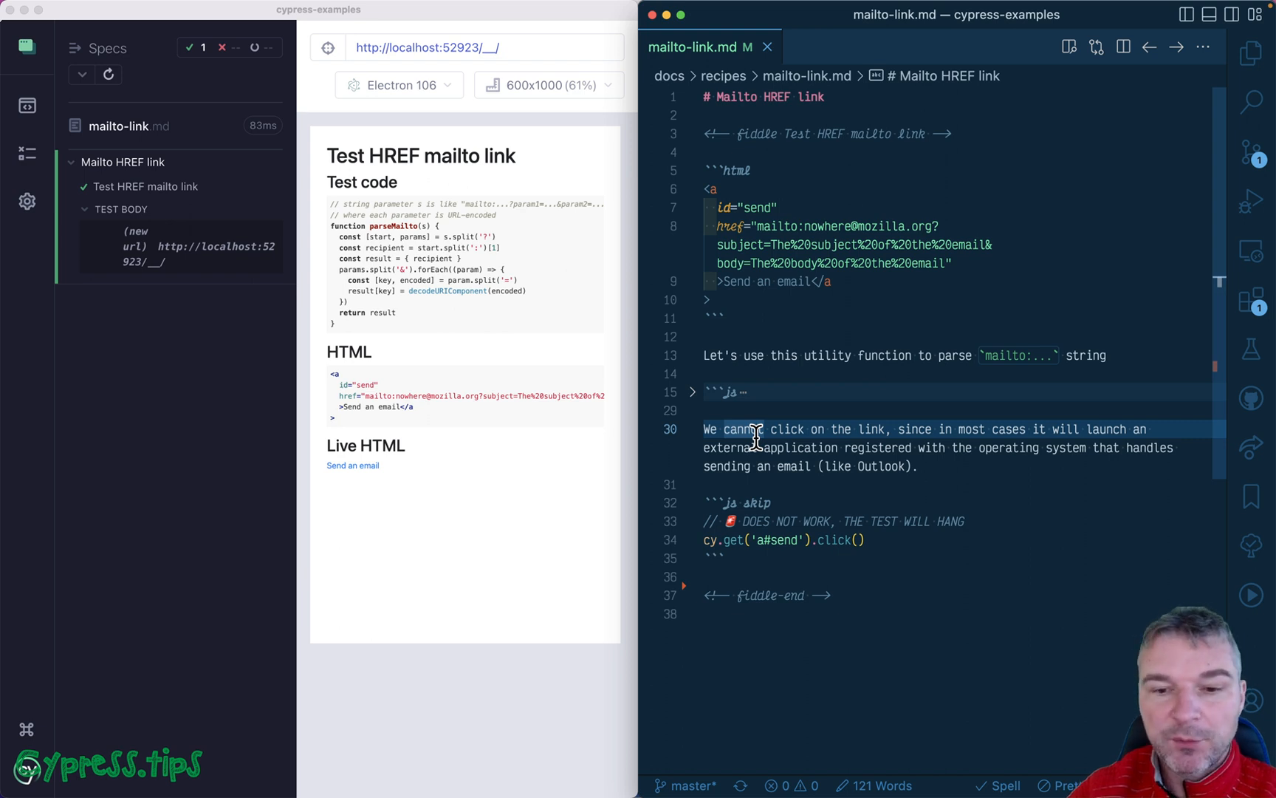
scroll(down, 3)
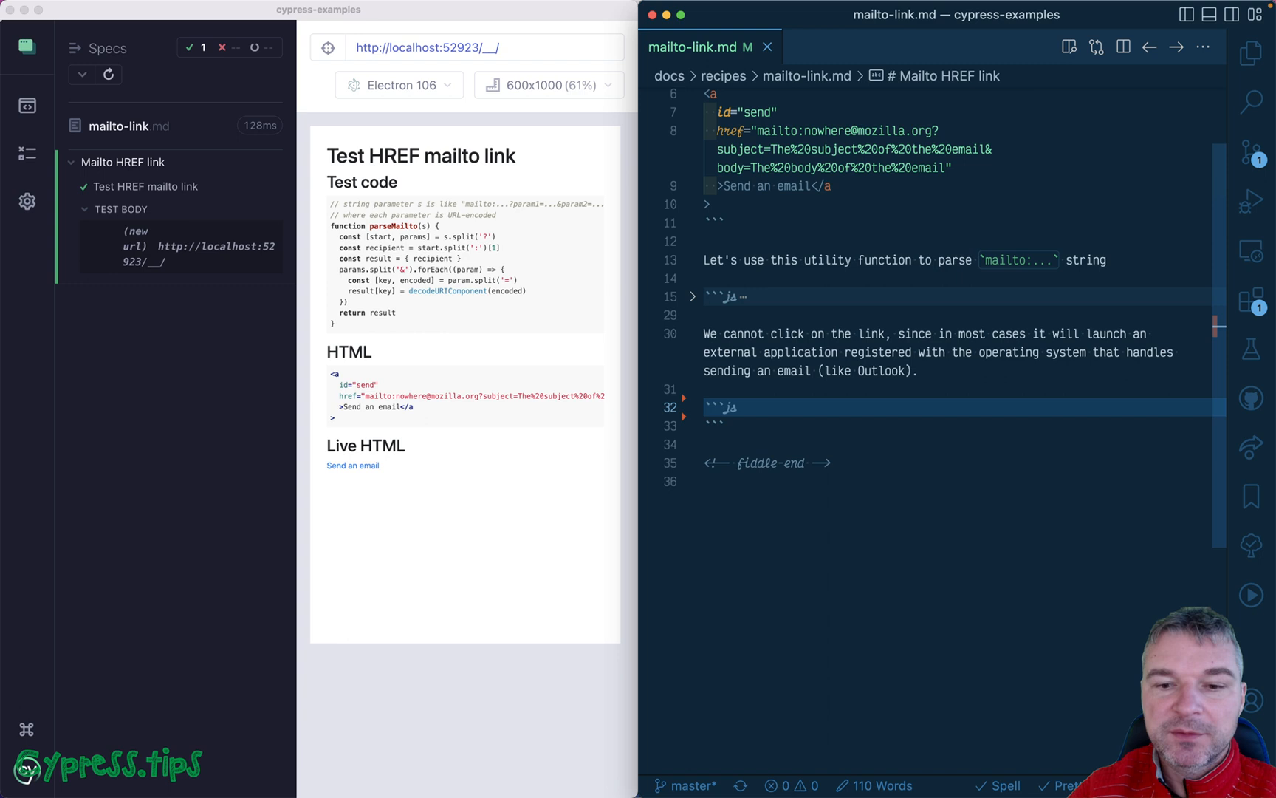
click(737, 406)
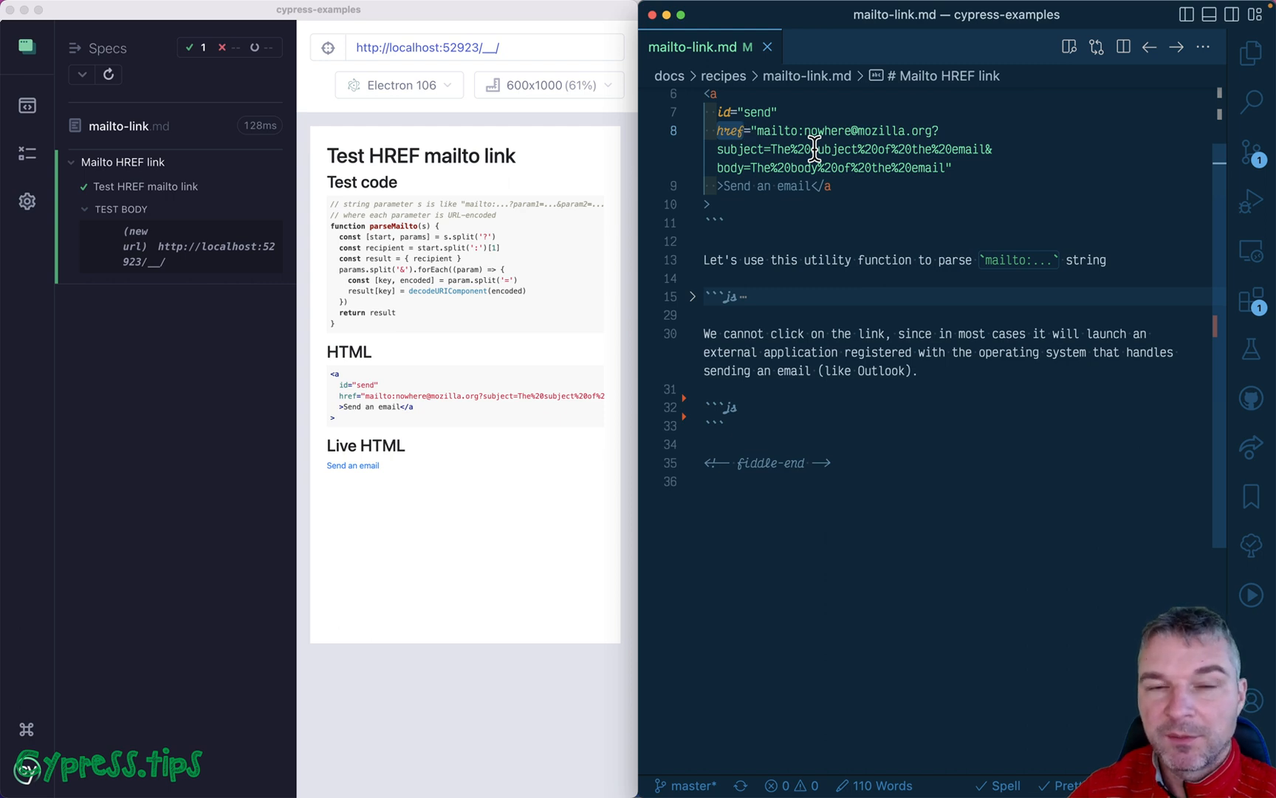
click(843, 186)
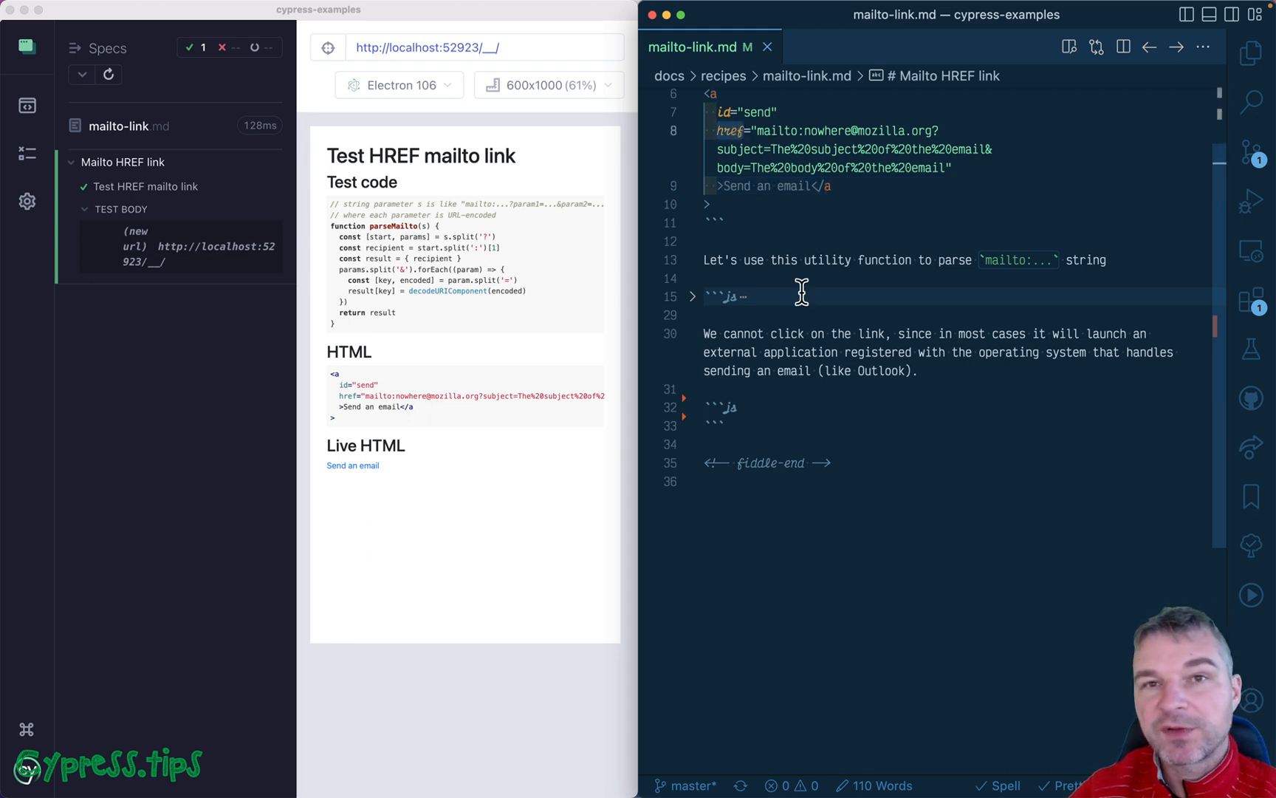
Write cy.get('a#send').should('have.attr', 'href') in the js block
text(cy.)
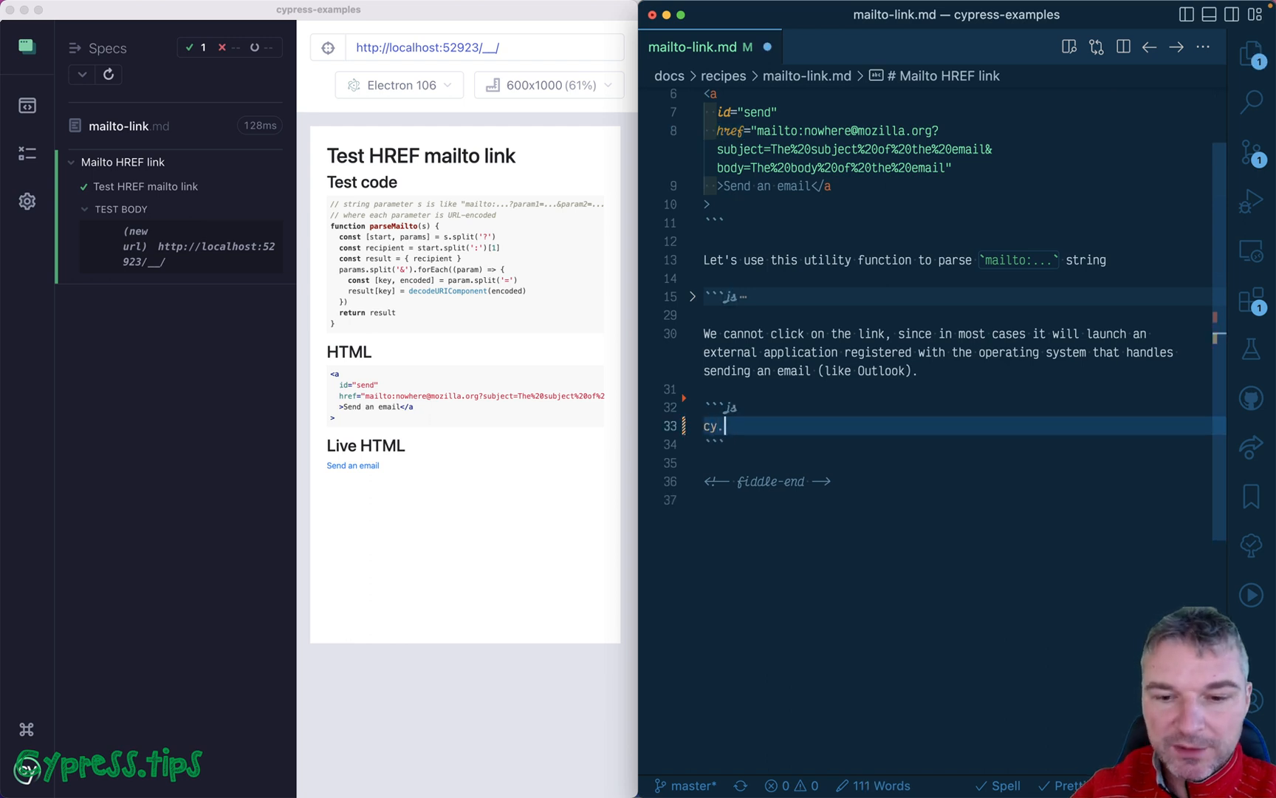
text(.get('#)
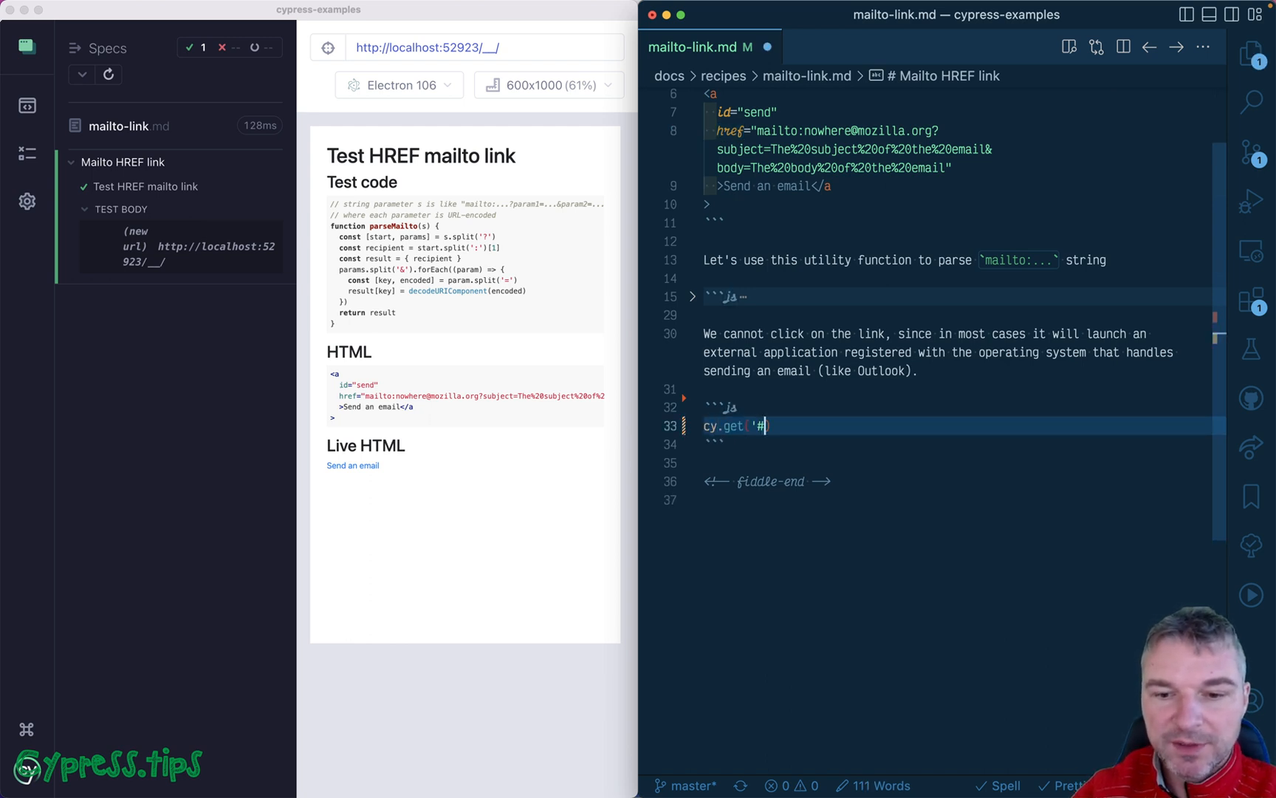
text(a)
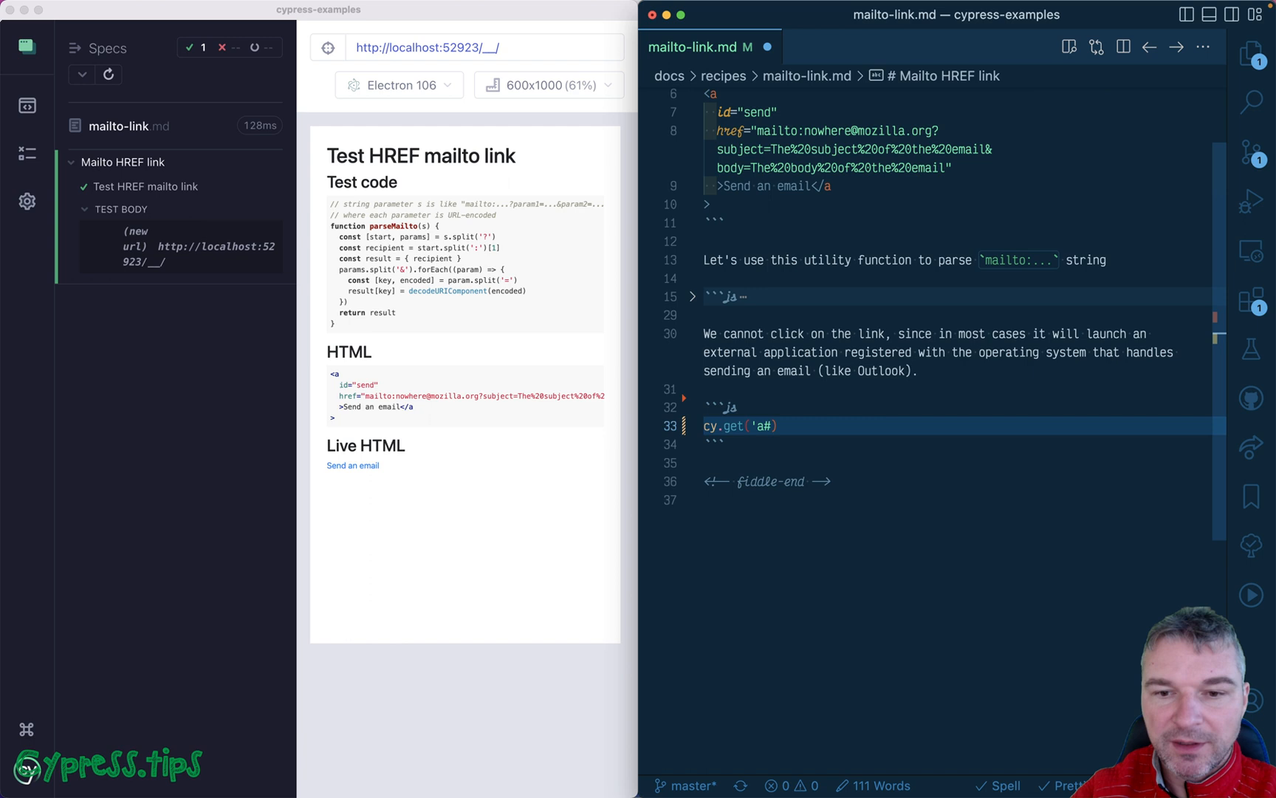
text(send').)
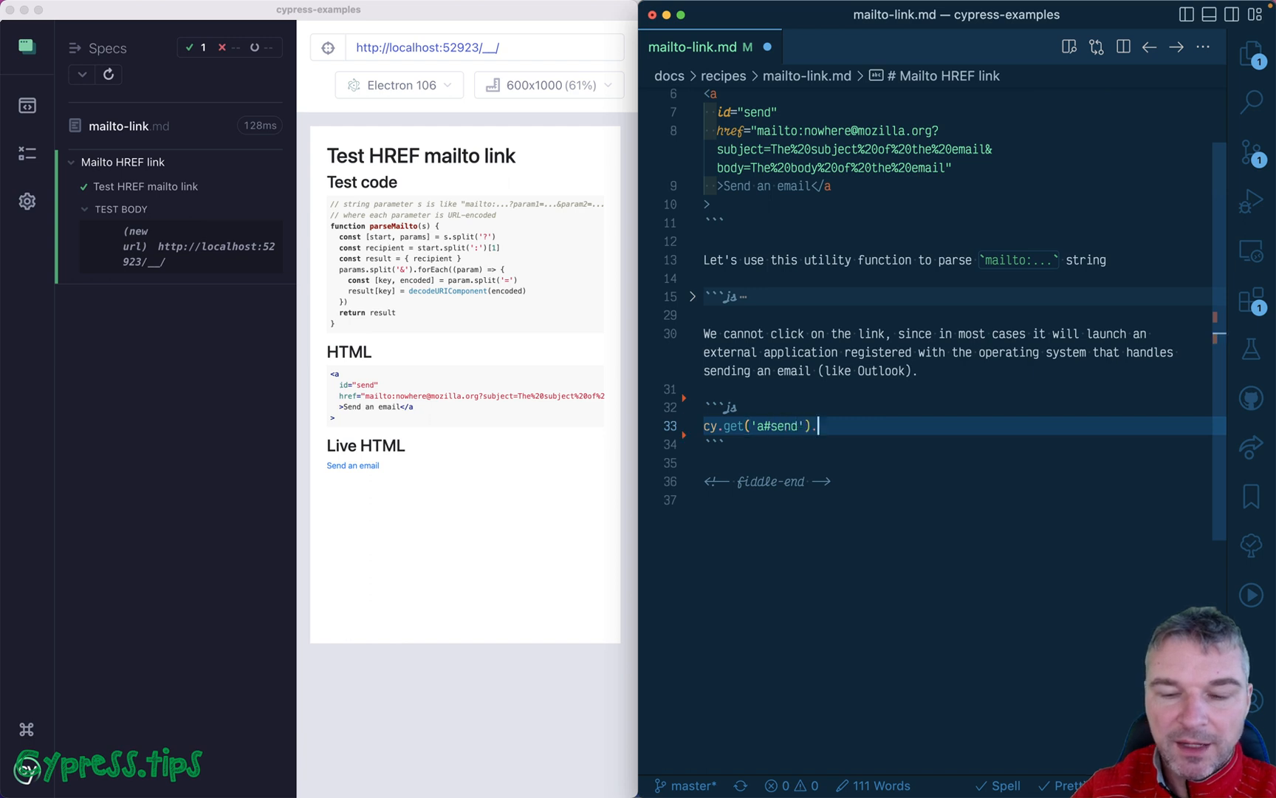
text(.should('have.)
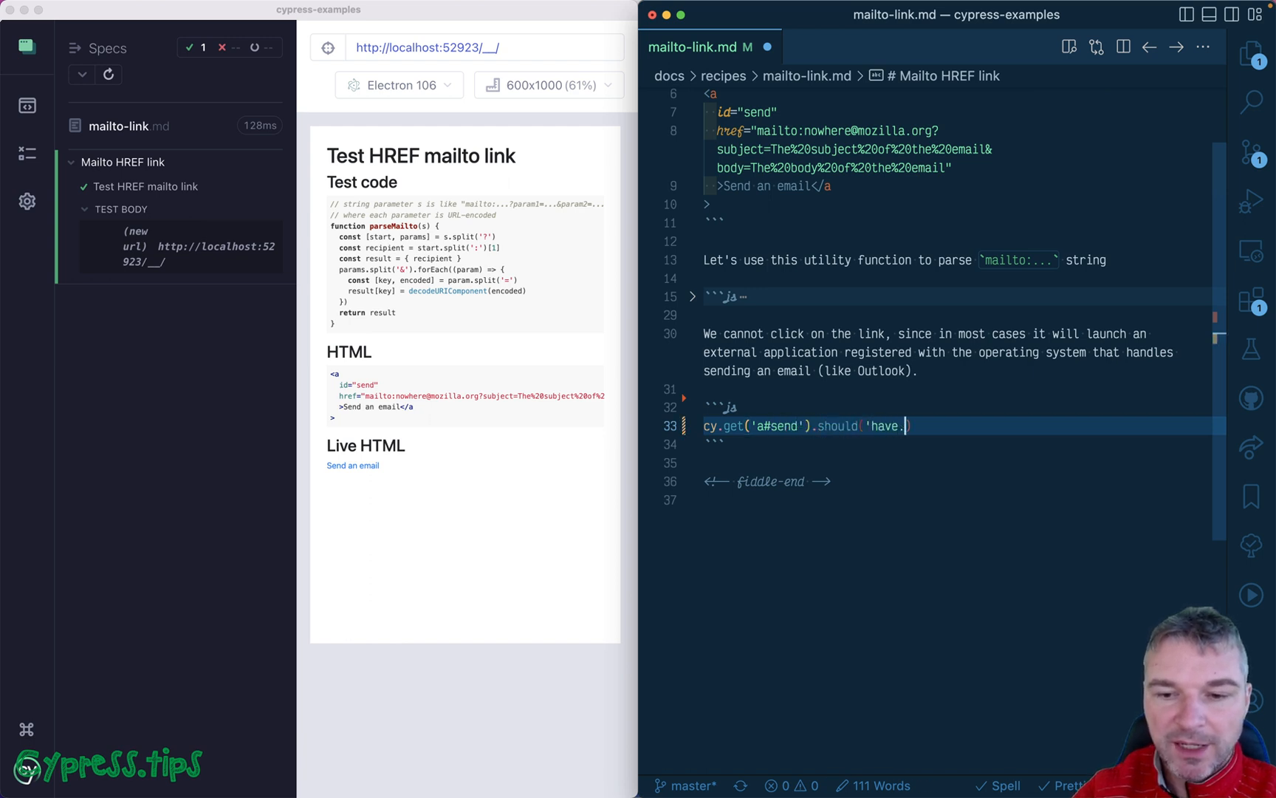
text(attr', 'href)
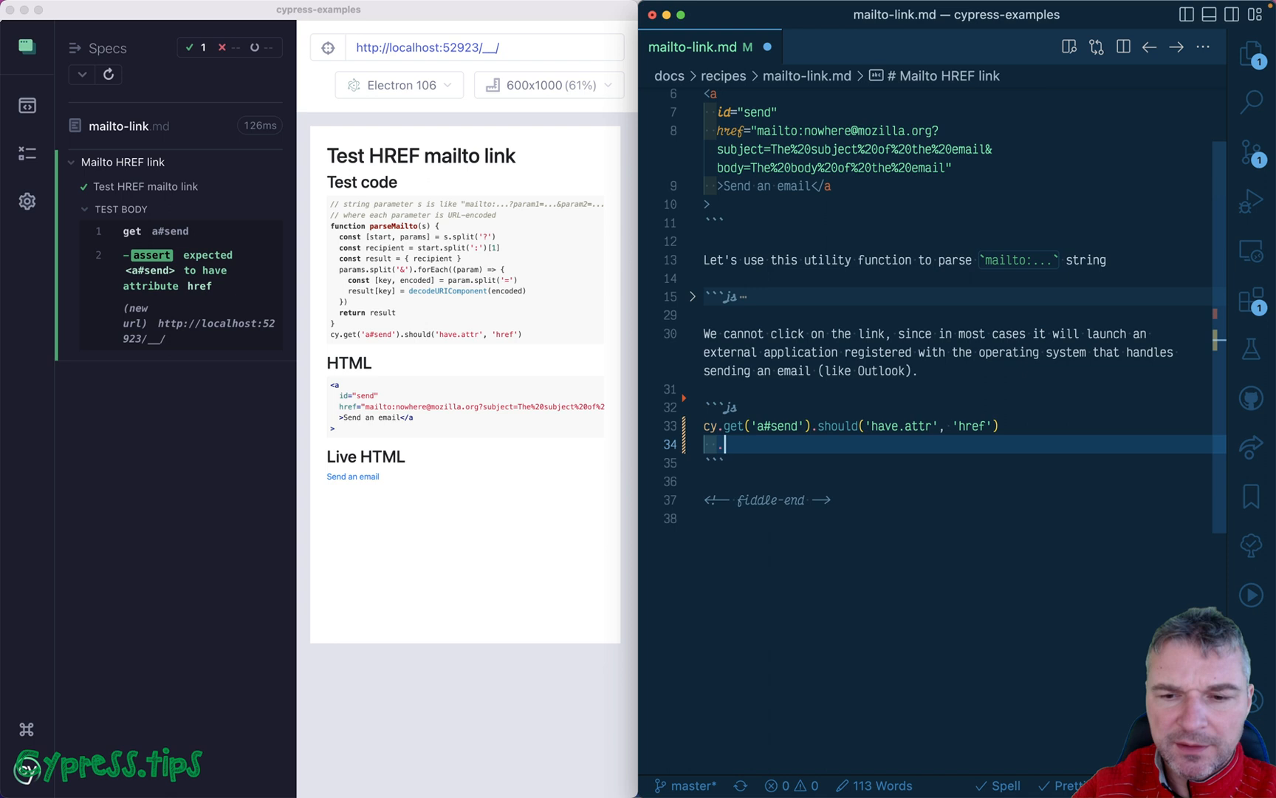
Chain .should('be.a', 'string') onto the href assertion
text(.should('be.)
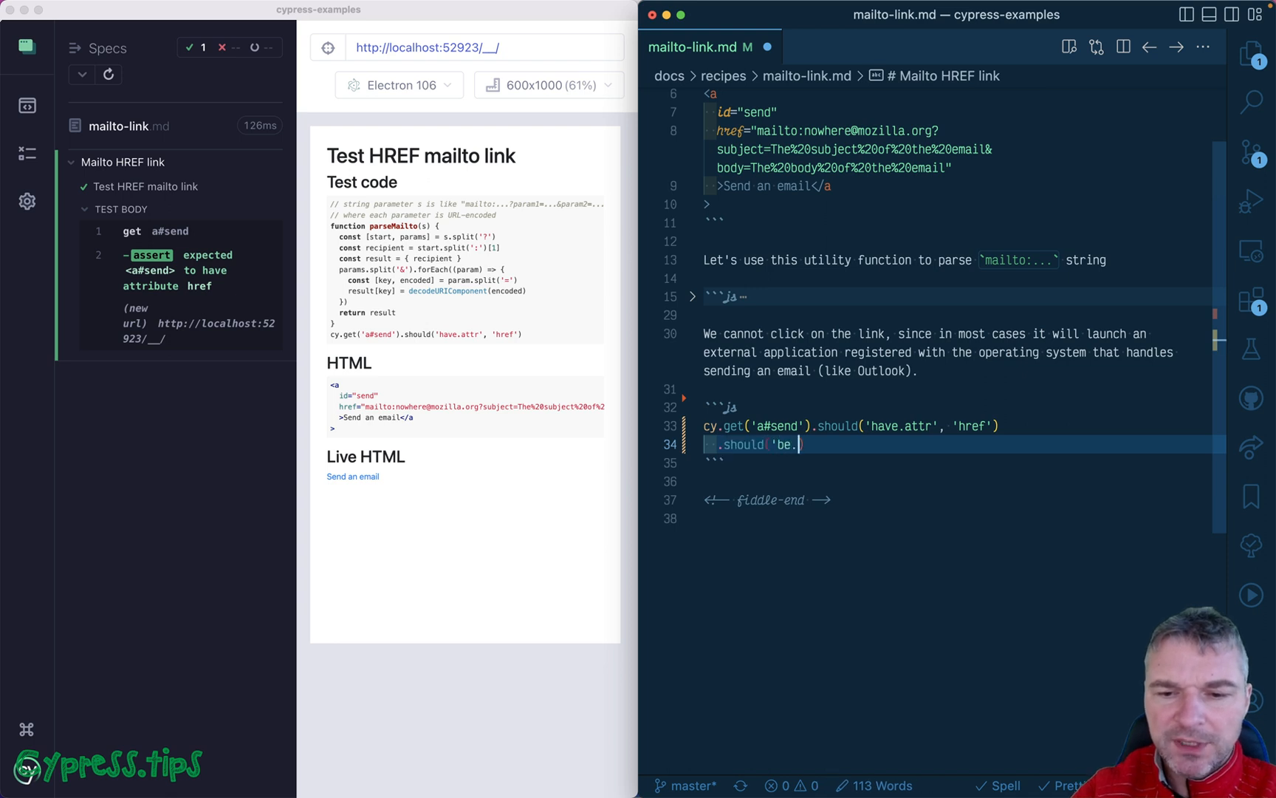
text(a', 'string')
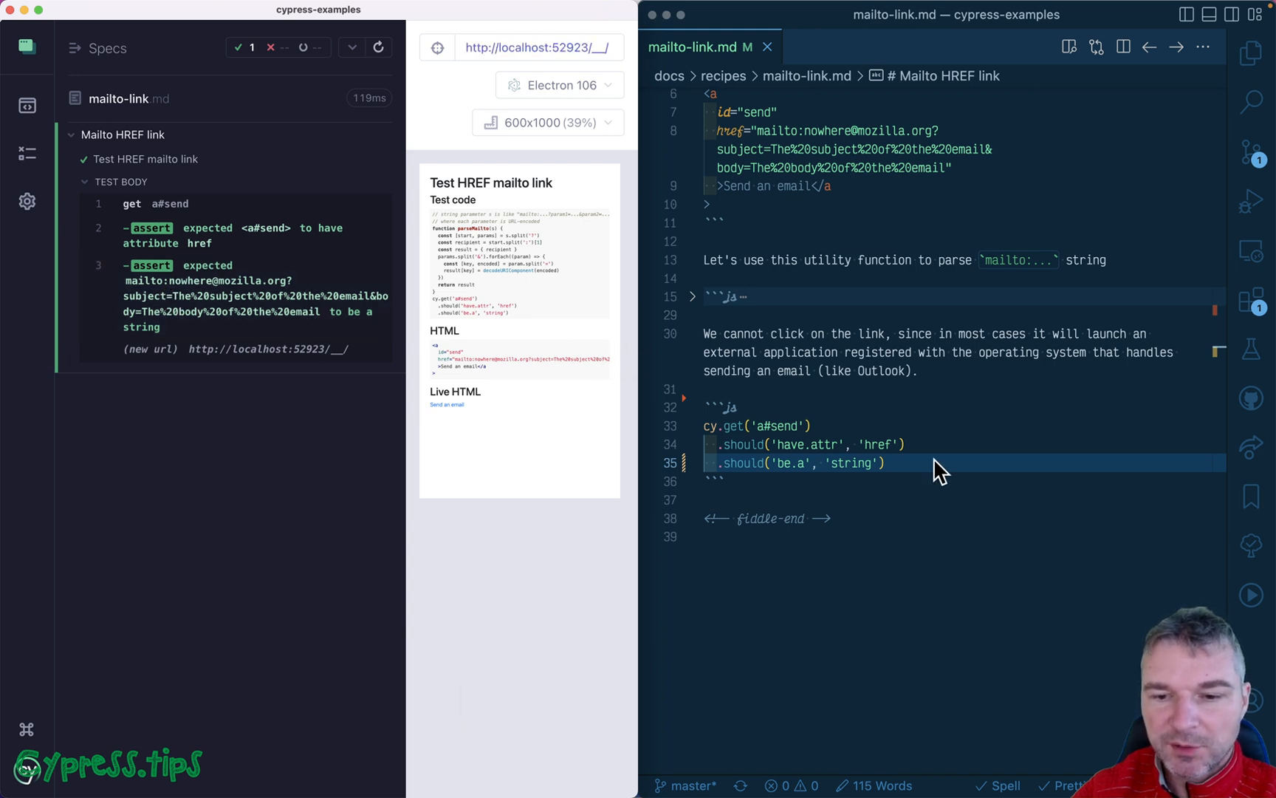
Start a new line, unfold the parseMailto utility block and remove its two comment lines
key(enter)
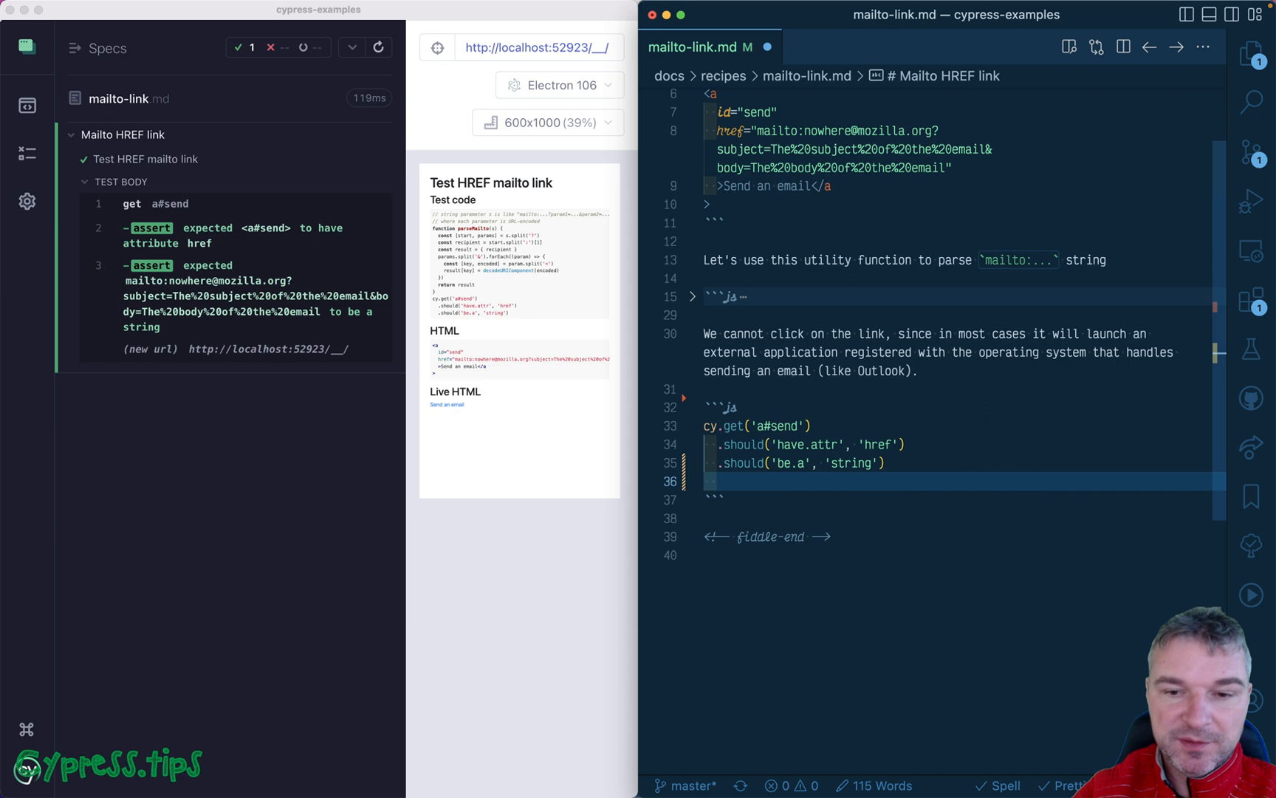
click(693, 295)
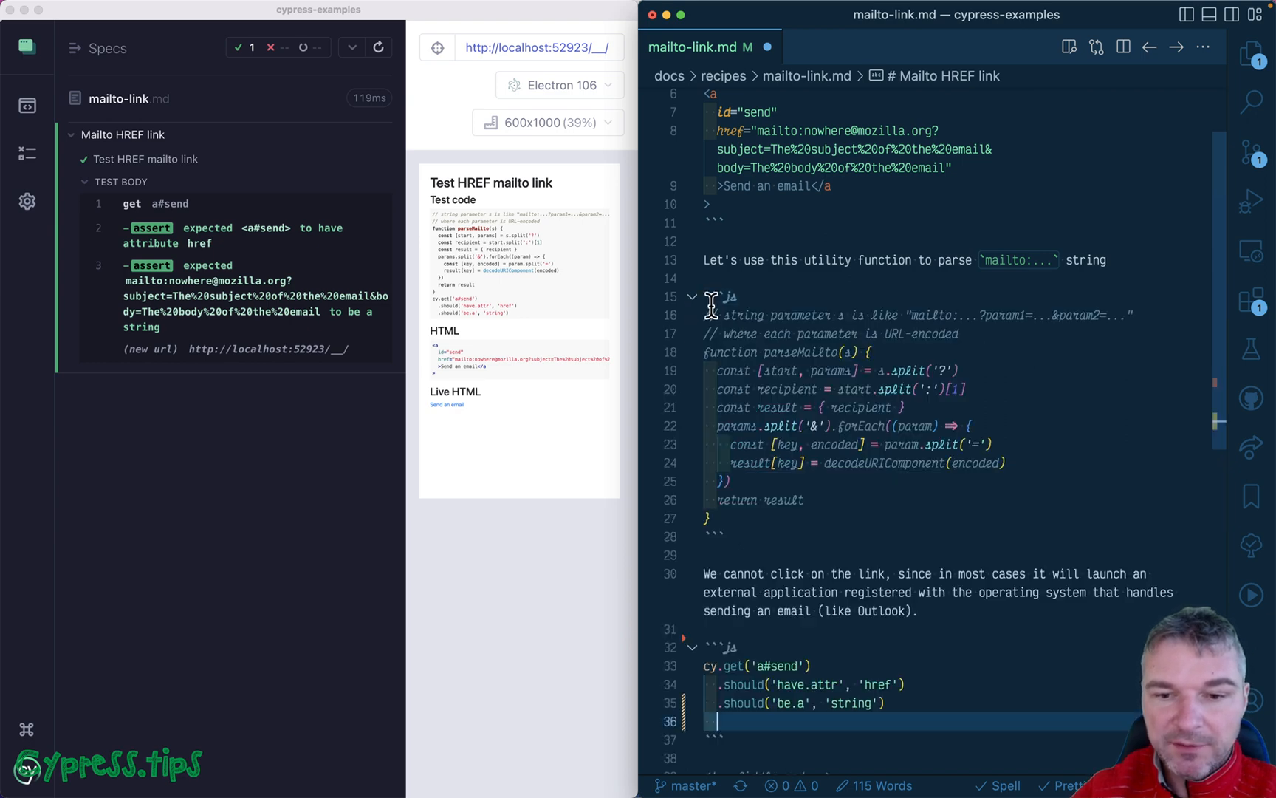
scroll(down, 3)
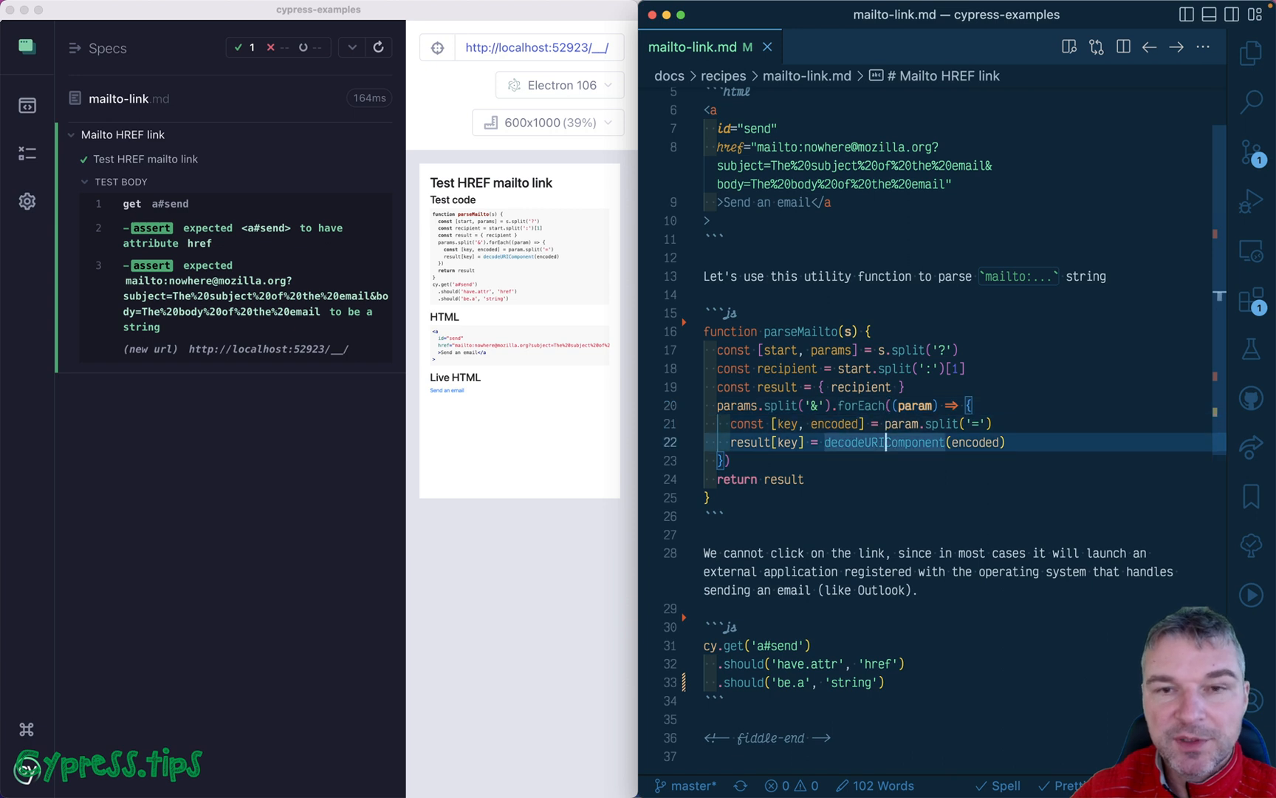
mouse_move(922, 186)
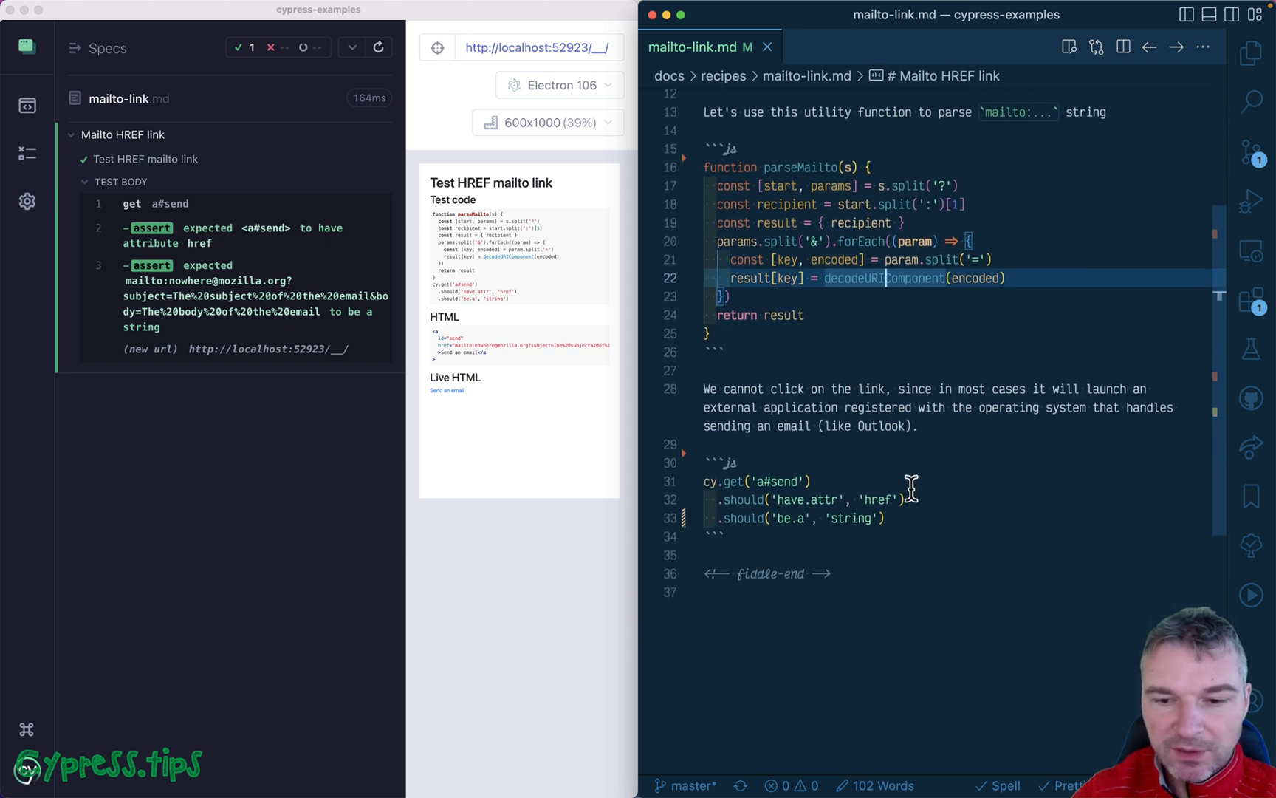
Chain .then(parseMailto).then(console.log) and expand the logged object showing recipient, subject and body
text(.then())
text(.then(console.l)
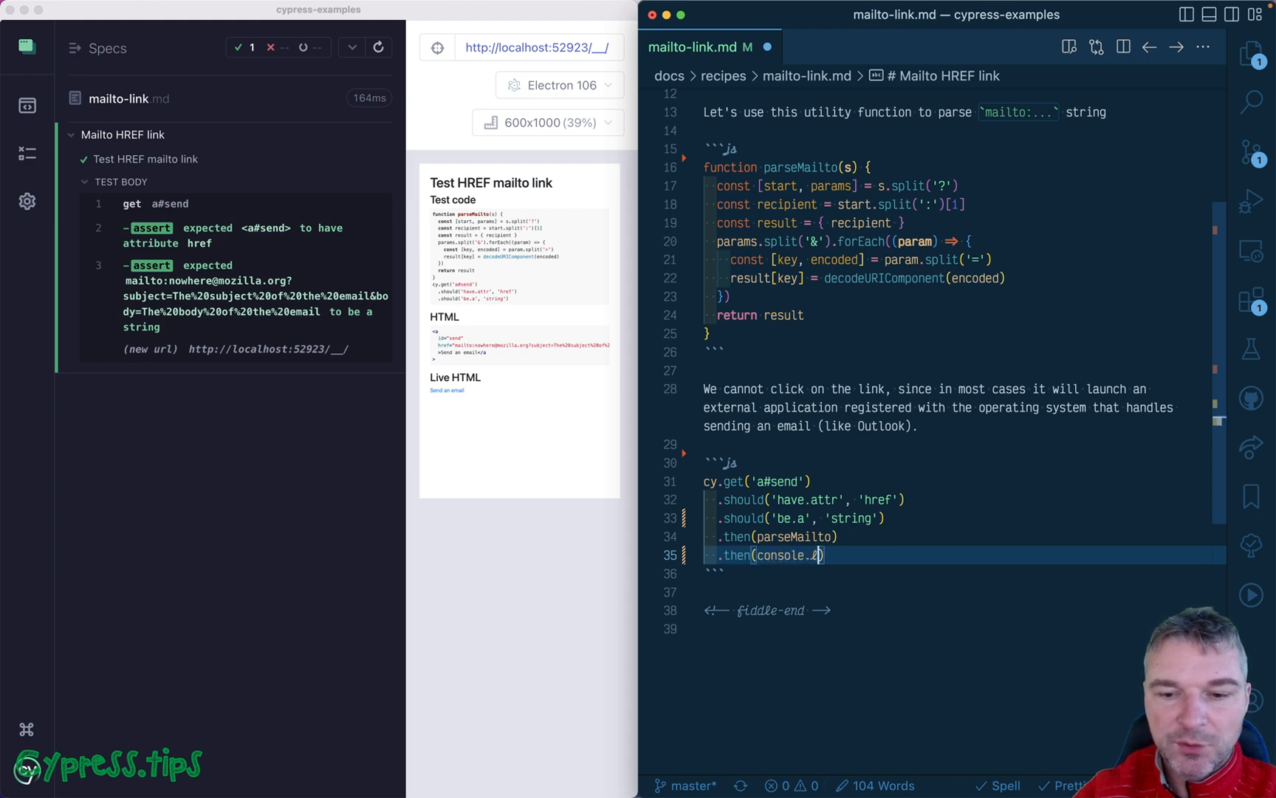
text(og)
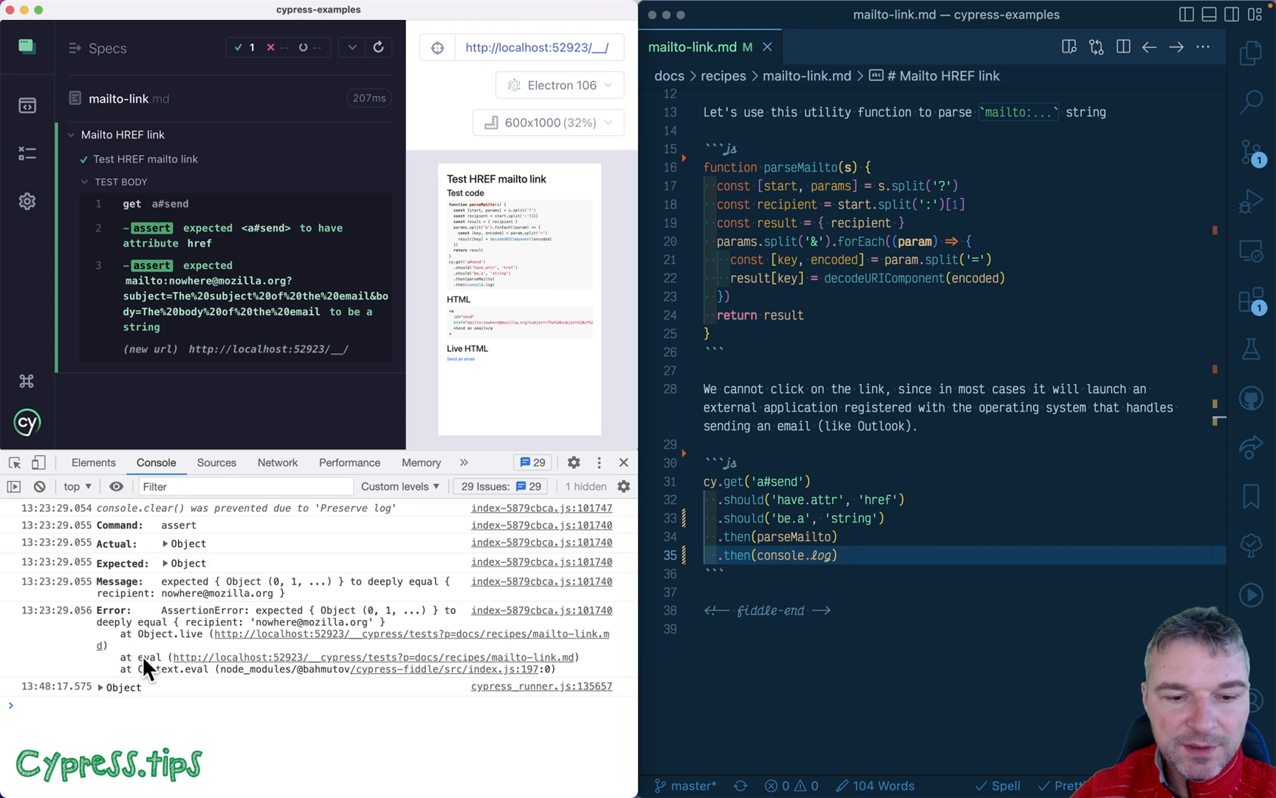
click(99, 686)
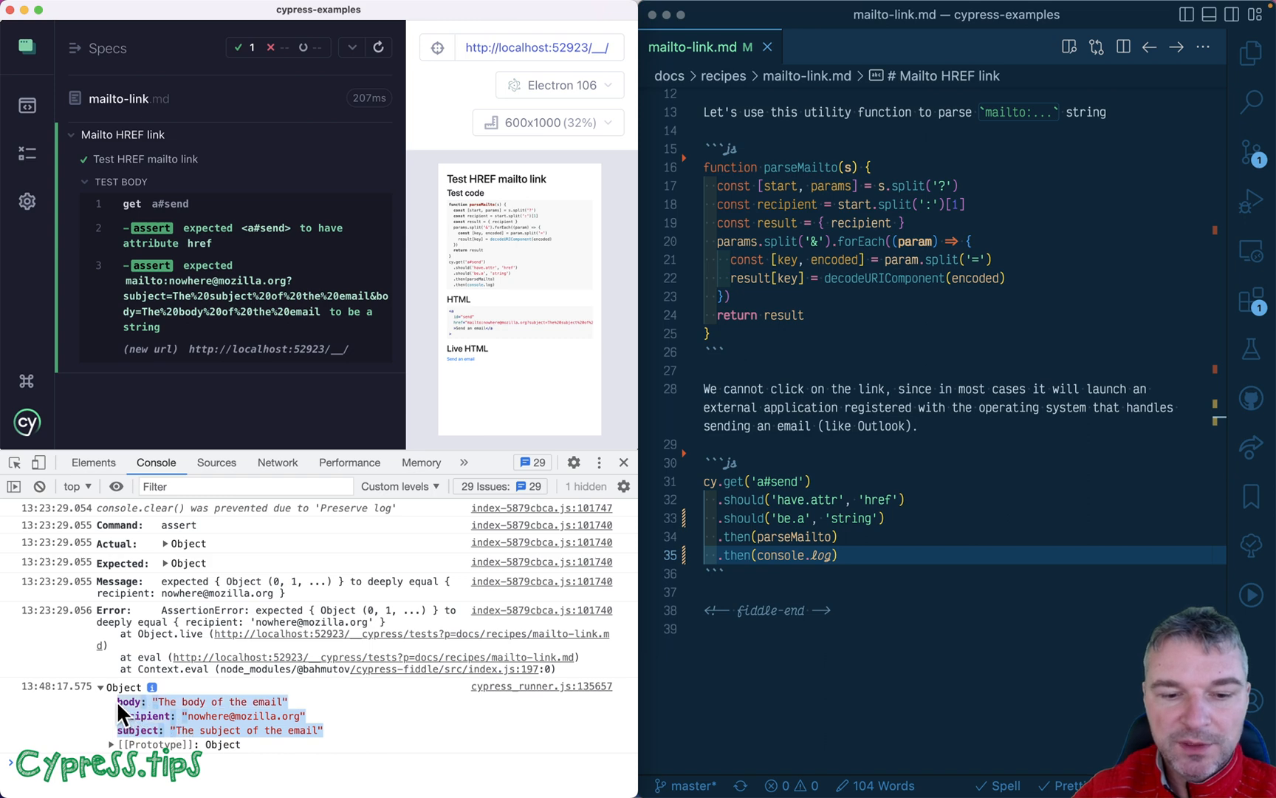
key(enter)
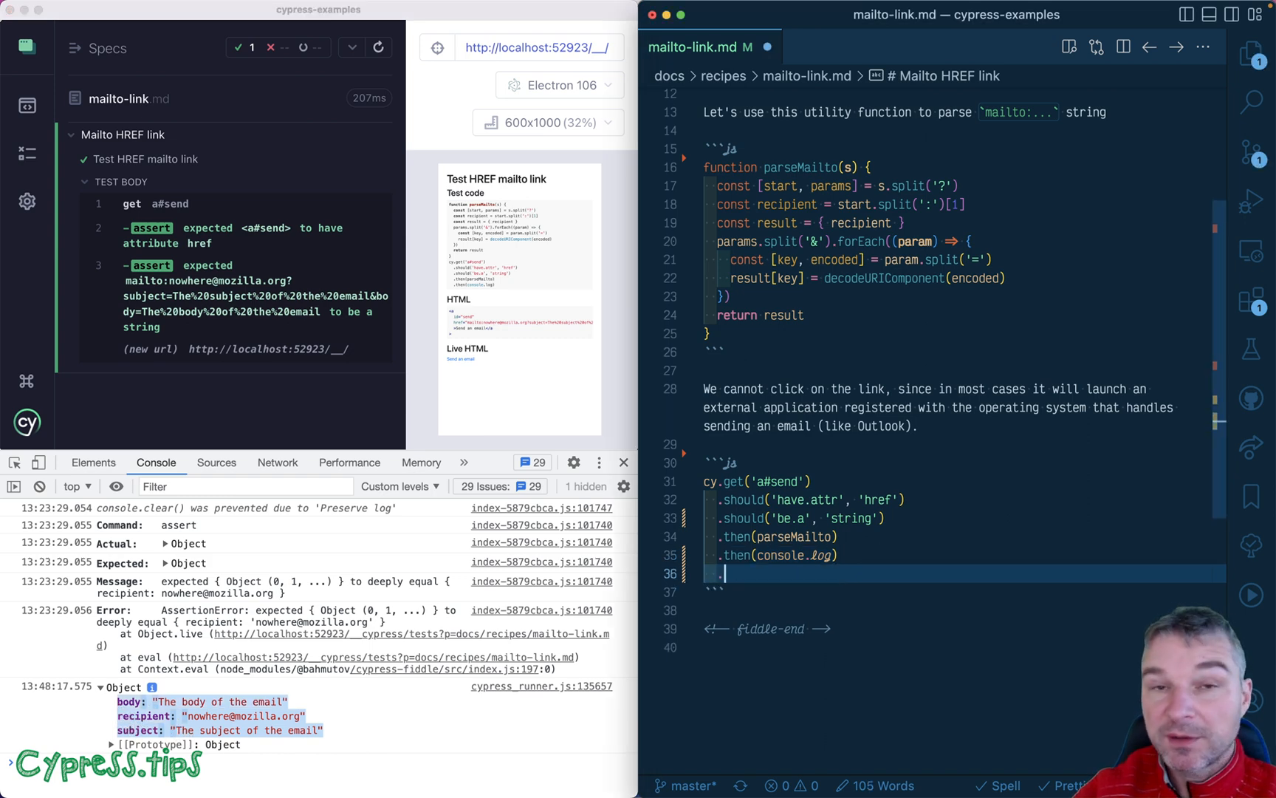
Begin a .should('deep.equal', assertion after the console.log step
text(.should('d)
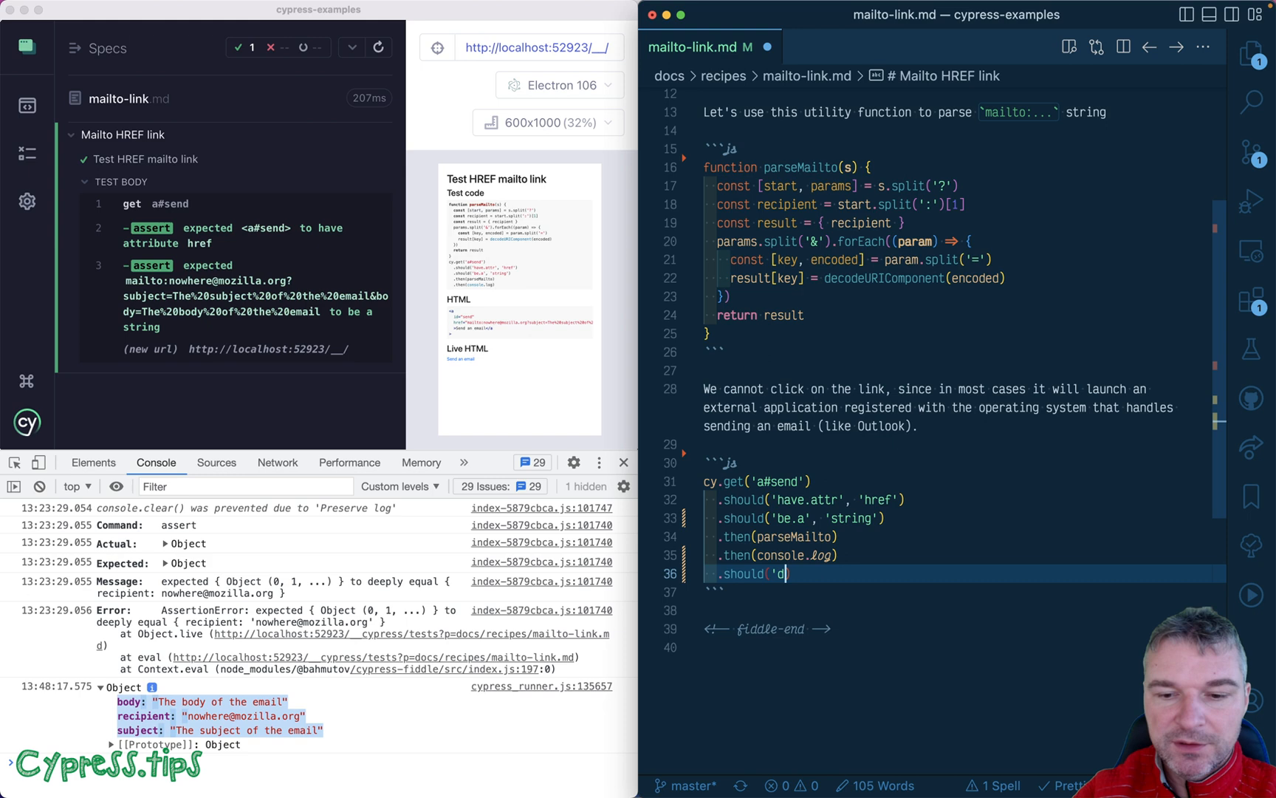
text(eep.equal',)
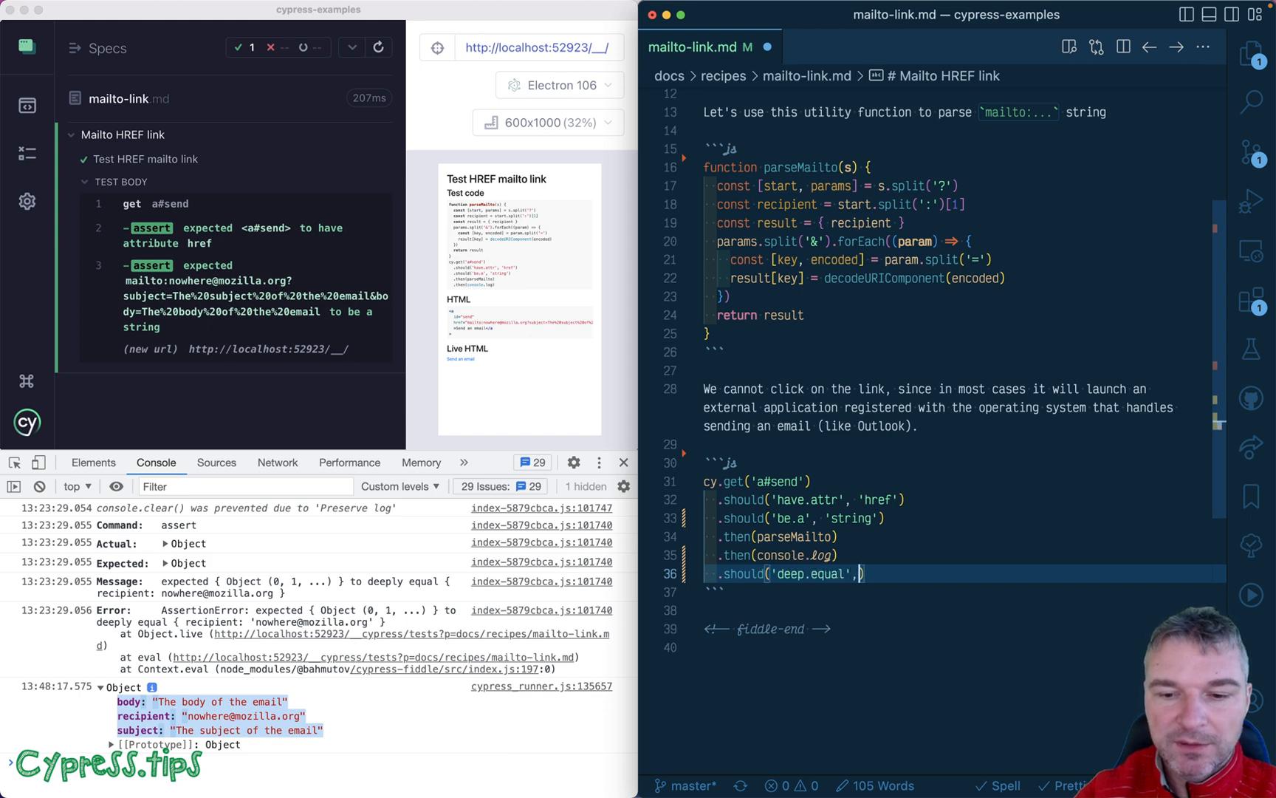